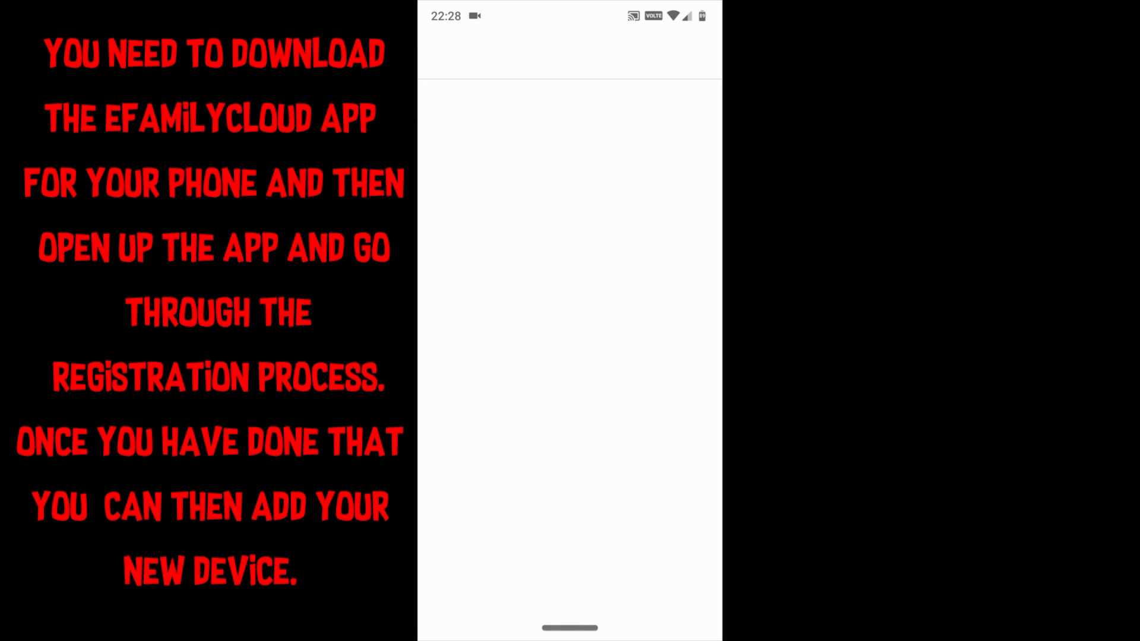
Step: Search the Play Store for "ef" and launch the installed eFamilyCloud app
type("ef")
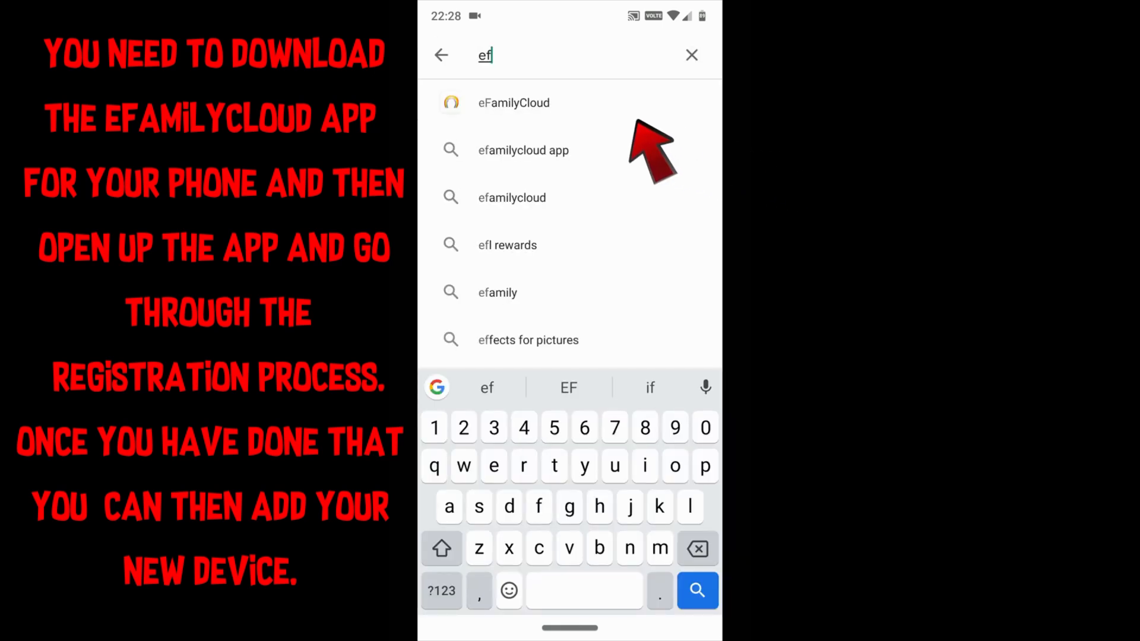
left_click(513, 102)
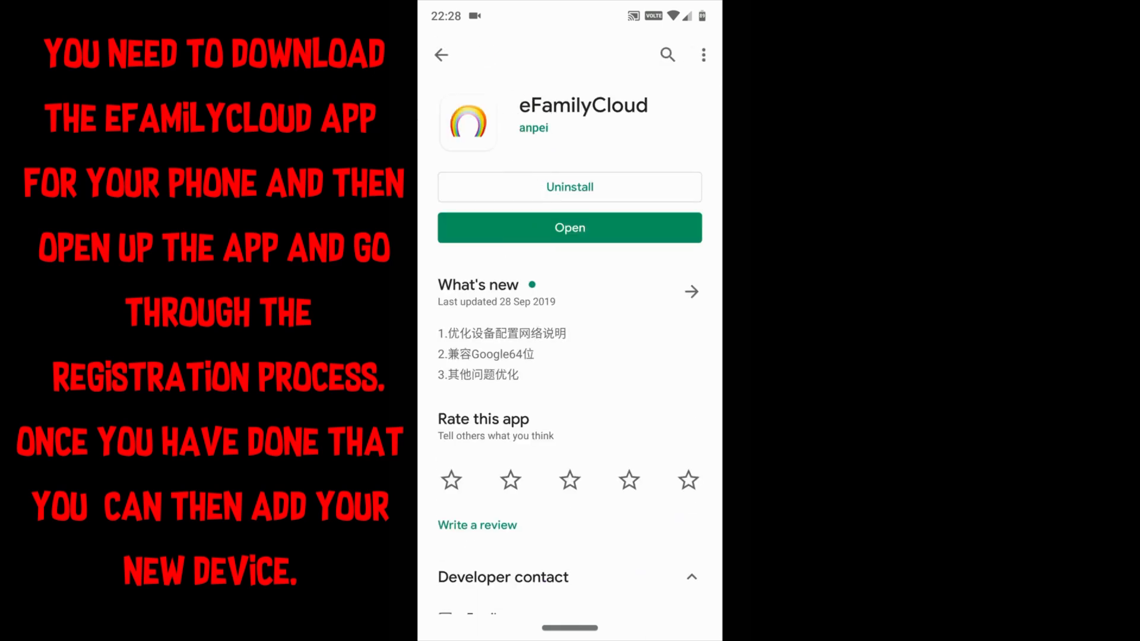
left_click(570, 227)
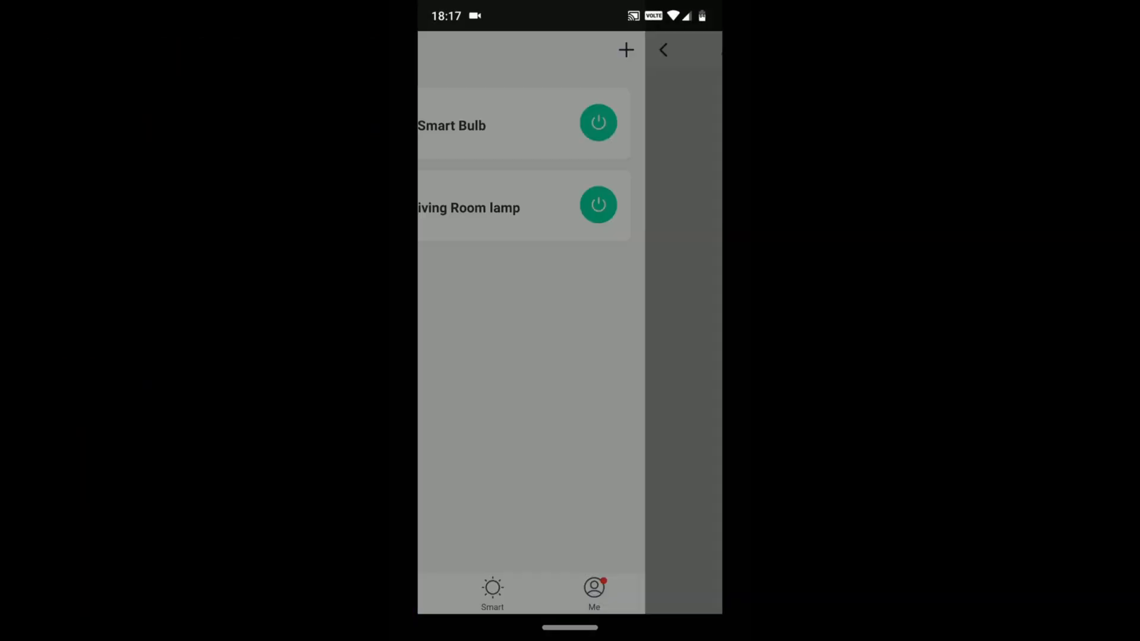
Step: Add a device manually as a Power Strip (Wi-Fi) and proceed to the 2.4GHz Wi-Fi password step
left_click(624, 49)
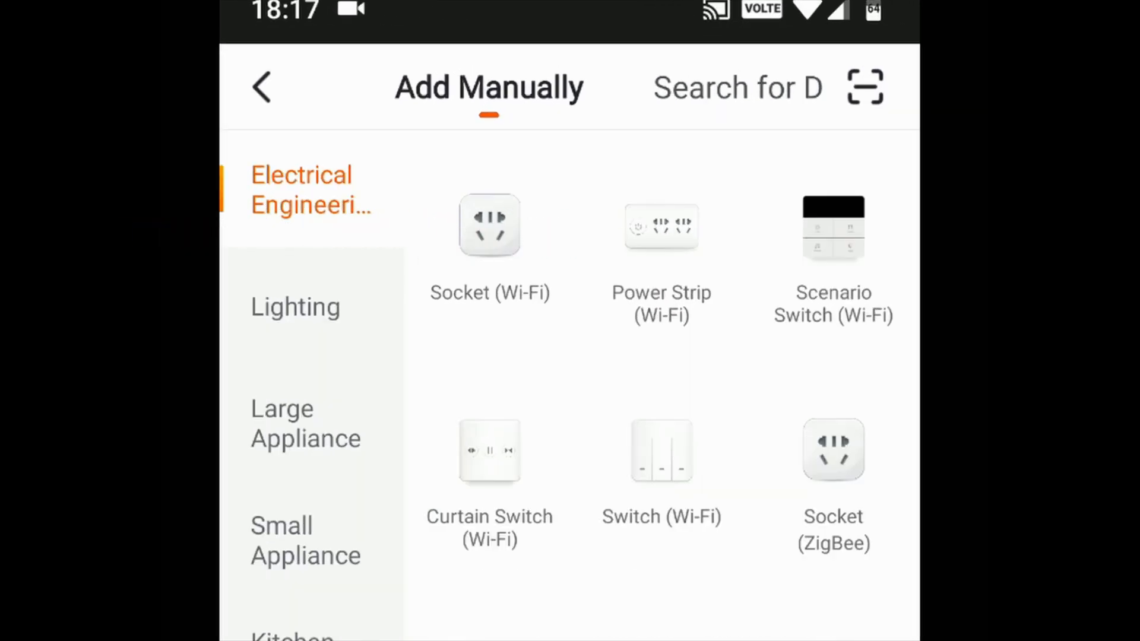
left_click(489, 225)
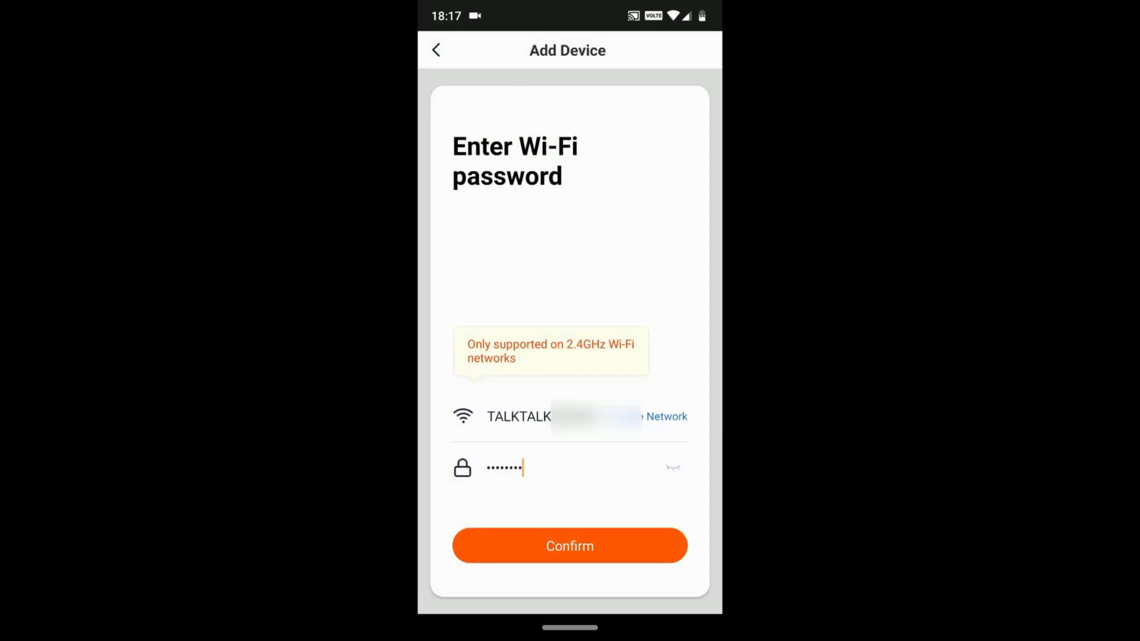
left_click(569, 545)
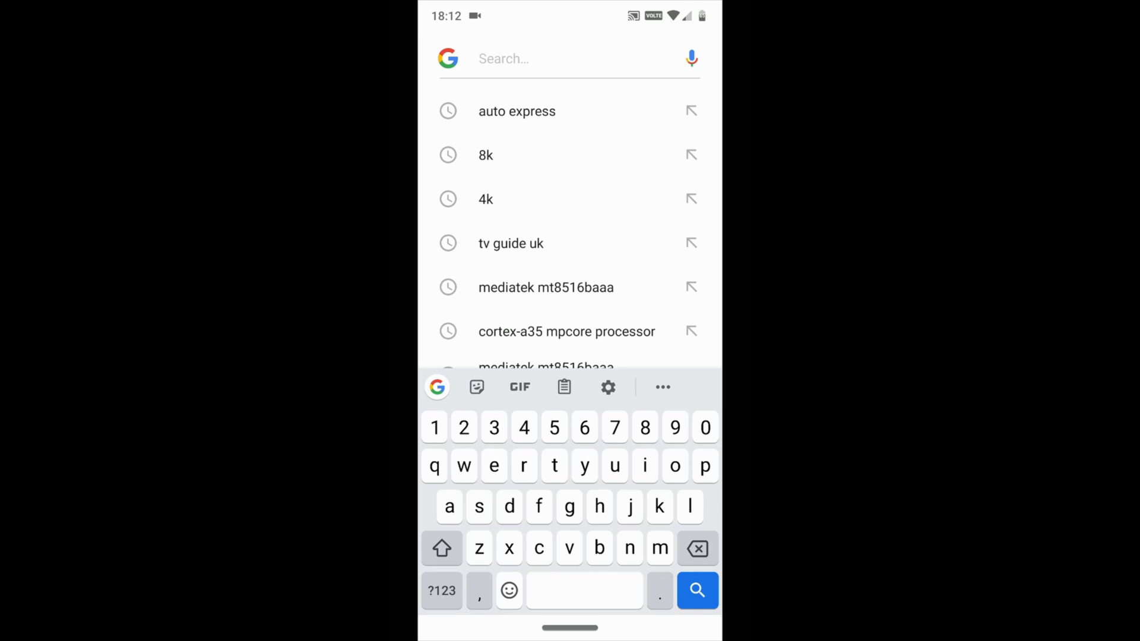
Step: Load the router address 192.168.1.1 to reach the TalkTalk Wi-Fi Hub login page
type("192")
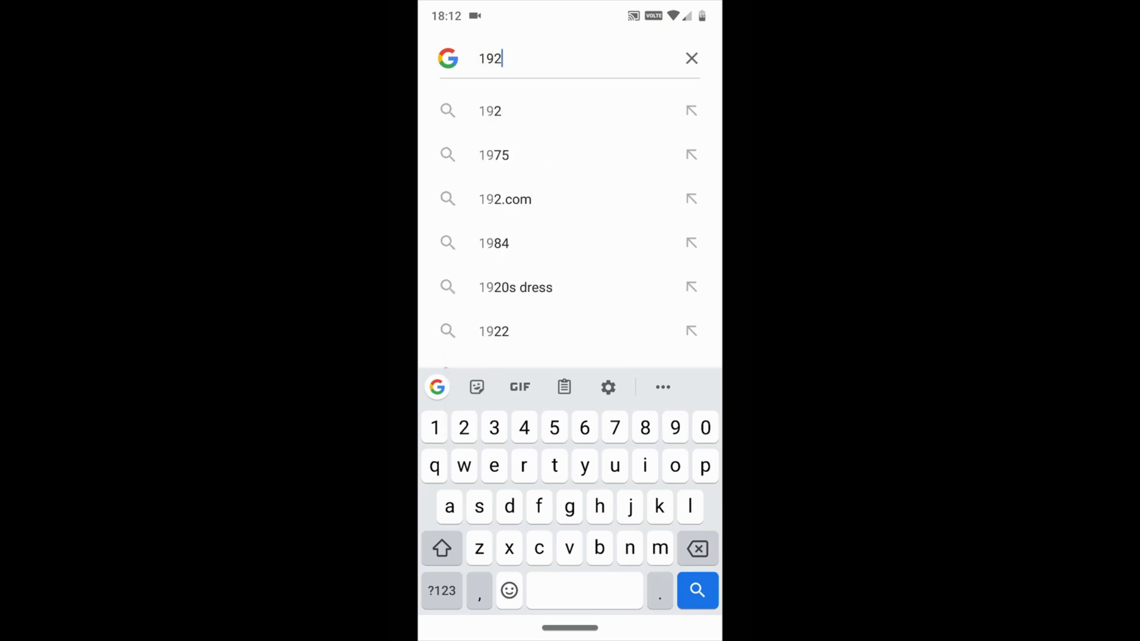
type(".168.")
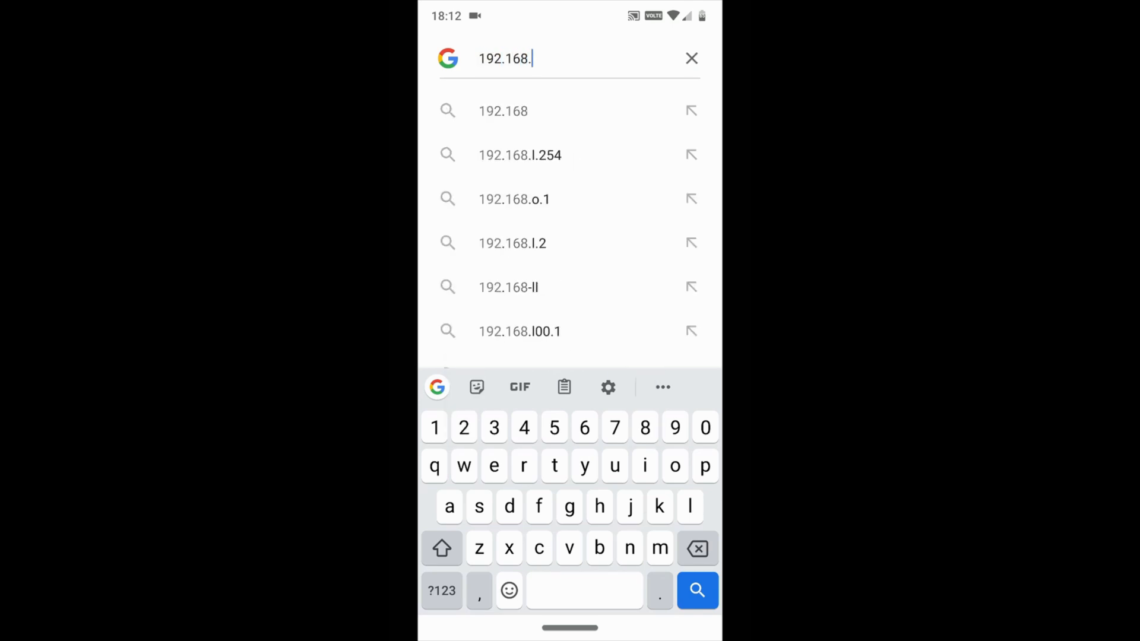
type("1.1")
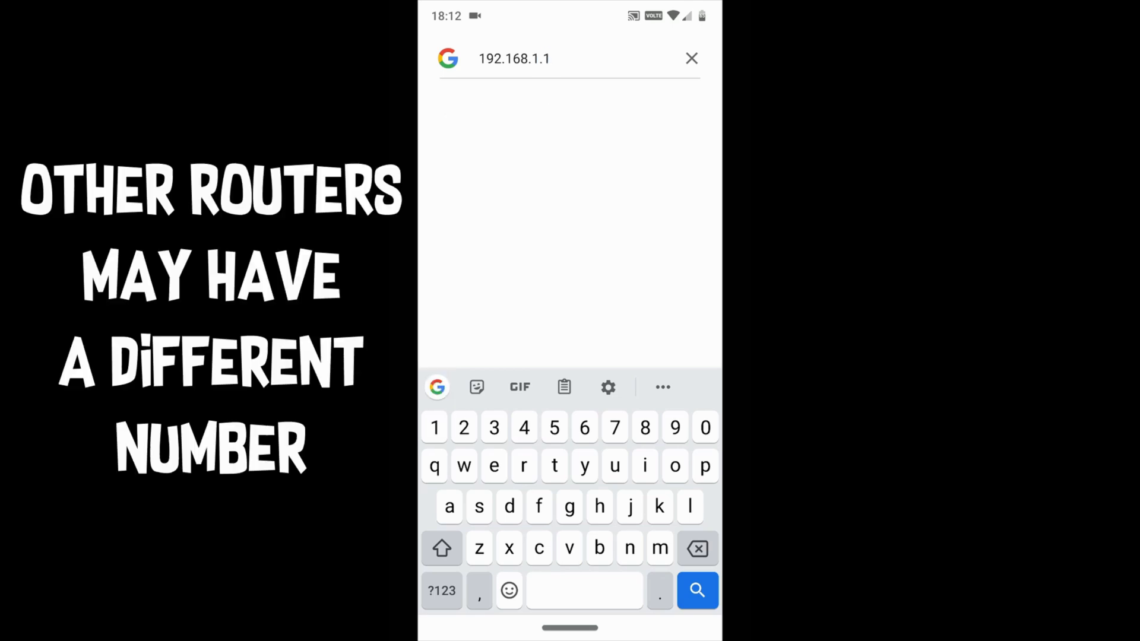
left_click(696, 591)
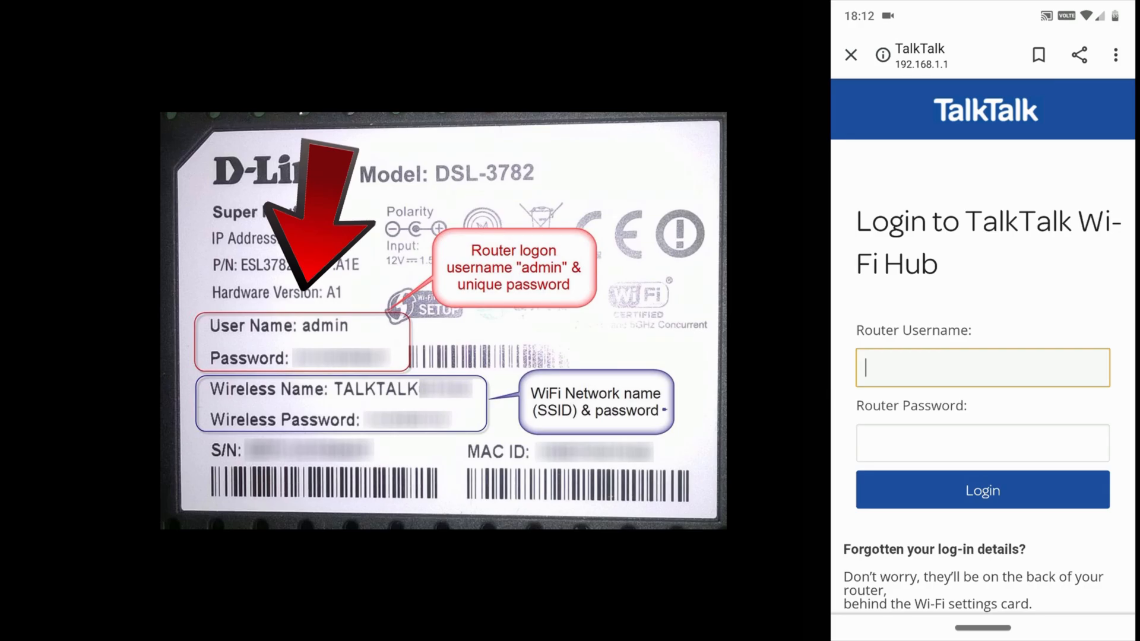
Step: Log into the TalkTalk Wi-Fi Hub as admin and view the home network's Wi-Fi settings
left_click(981, 366)
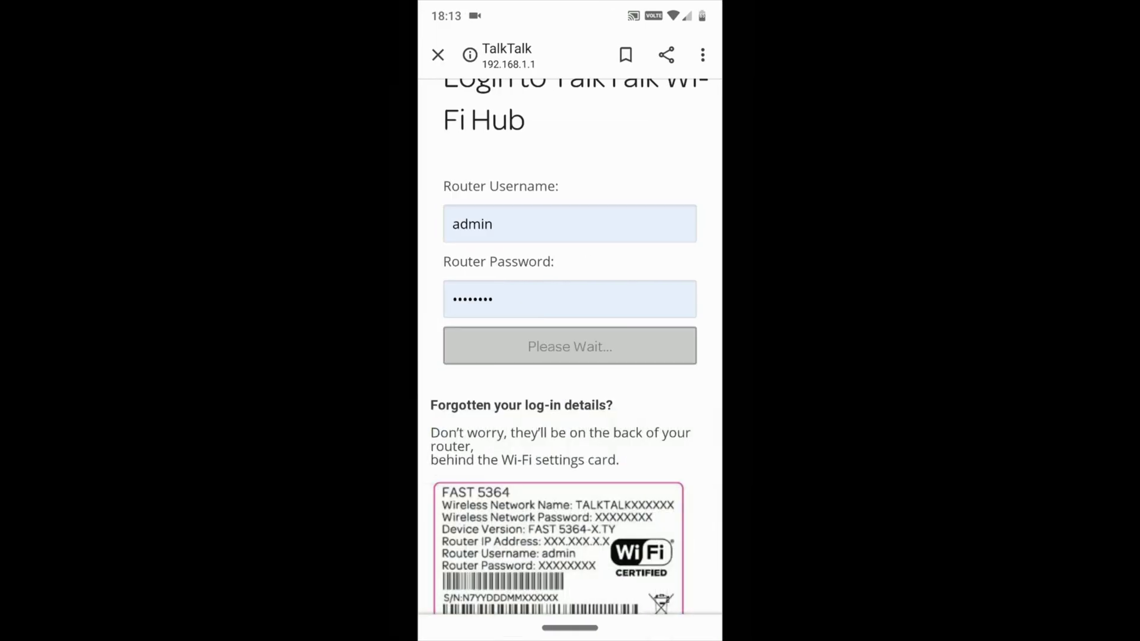
left_click(569, 346)
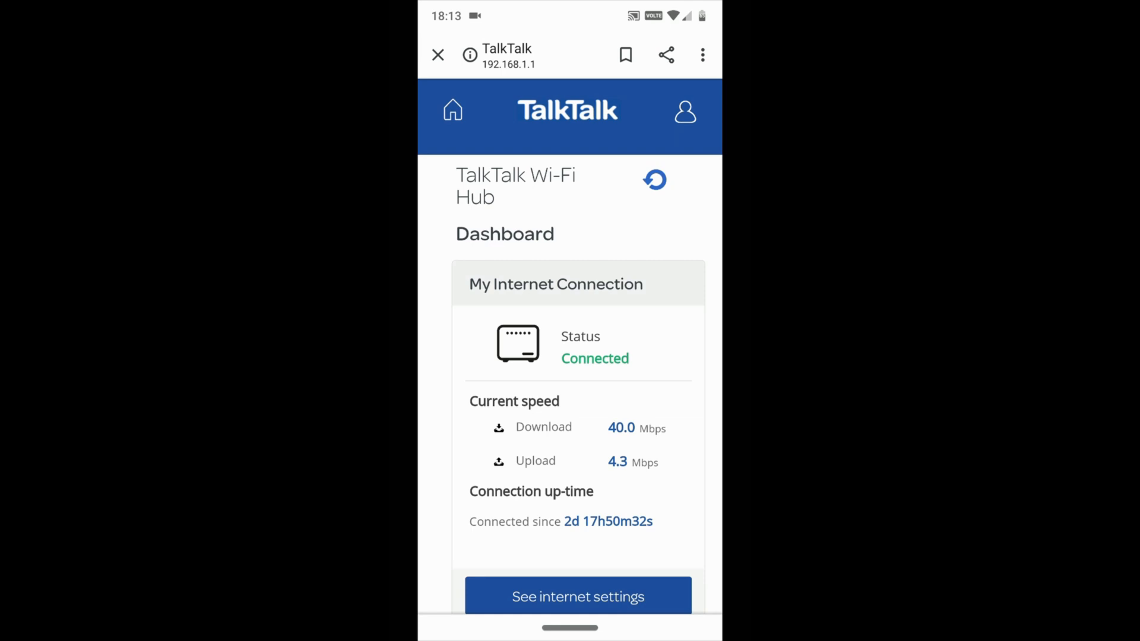
scroll("down", 3)
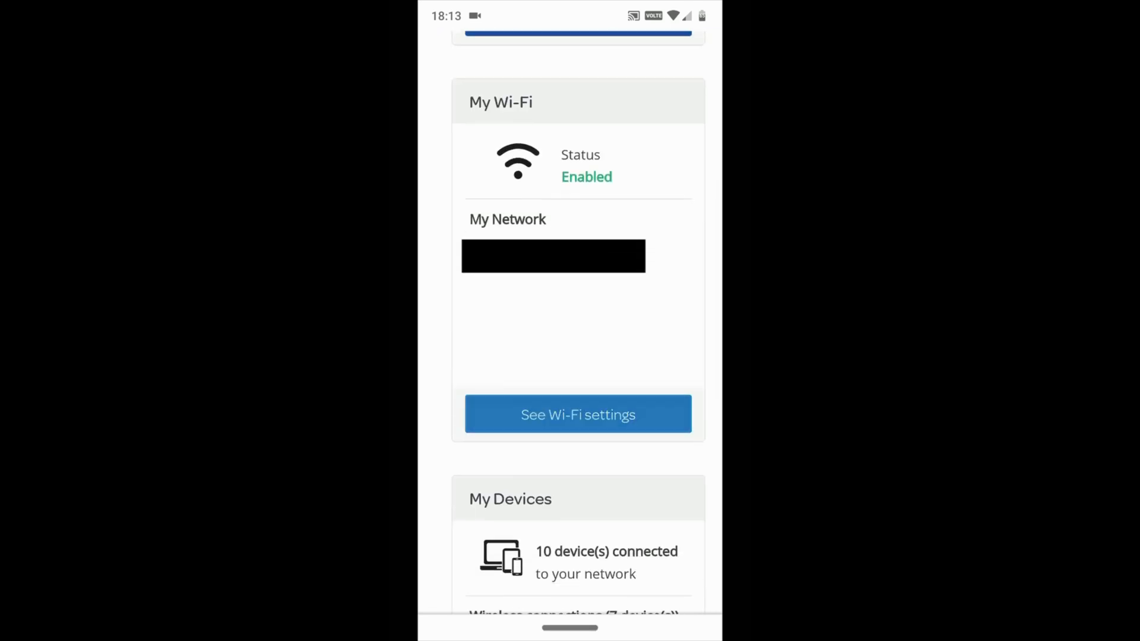
left_click(577, 413)
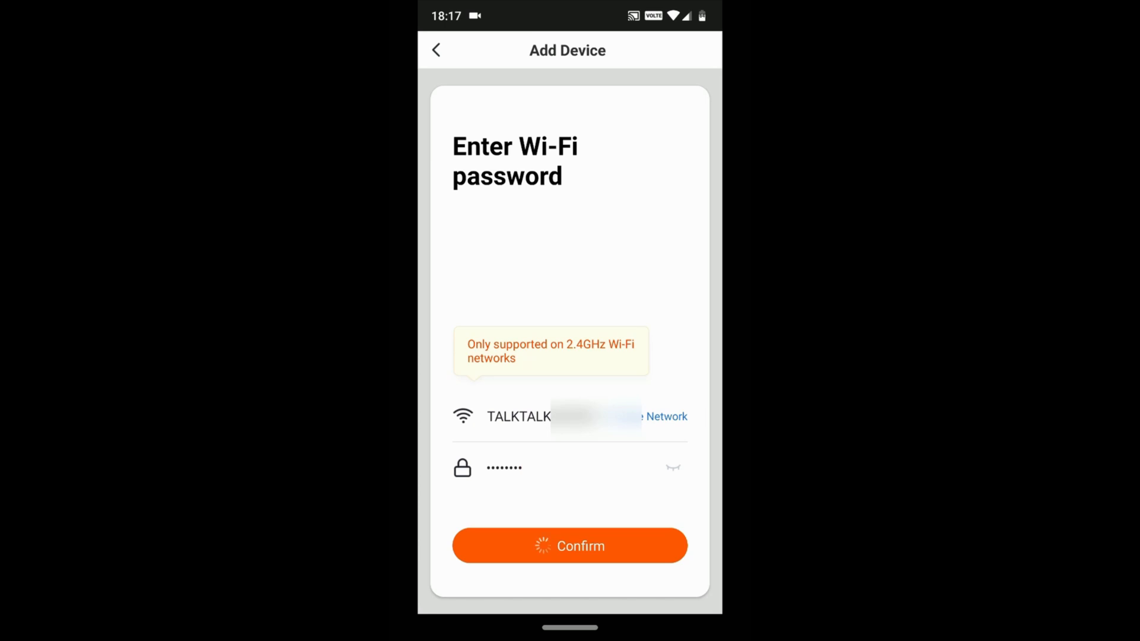
Step: Confirm pairing and complete setup so the Power Strip's switch and USB controls appear
left_click(569, 545)
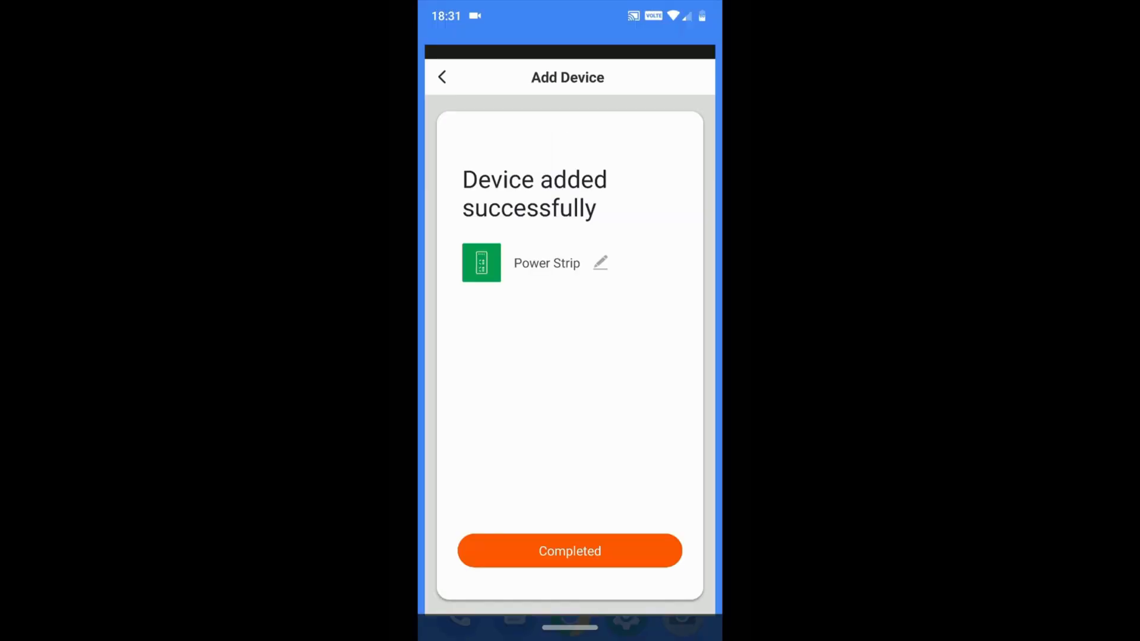
left_click(570, 551)
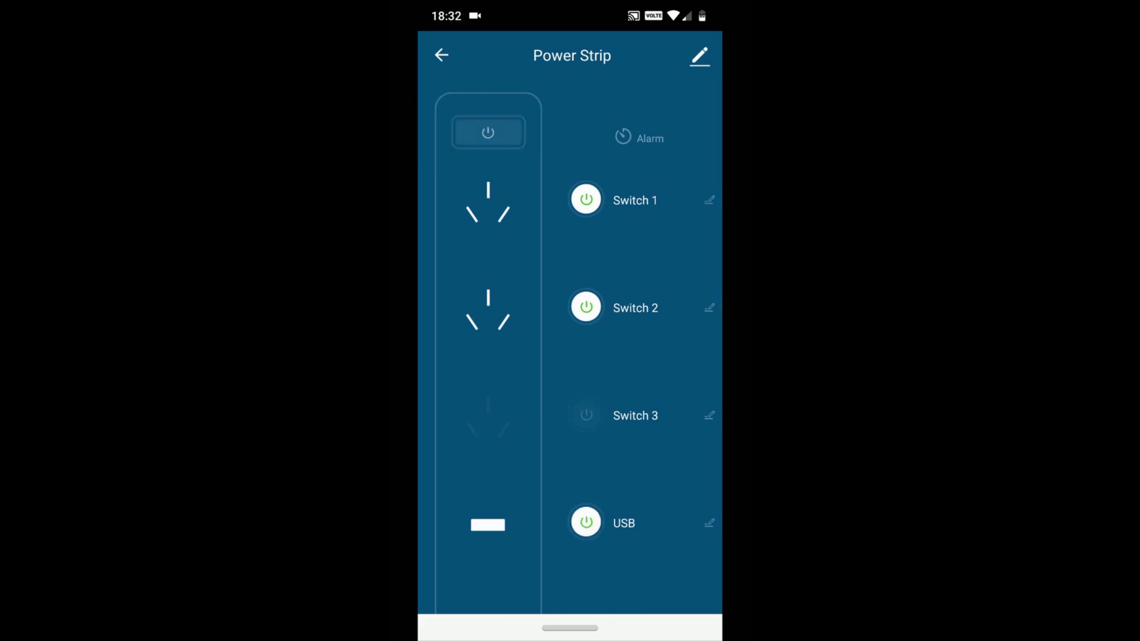
left_click(585, 415)
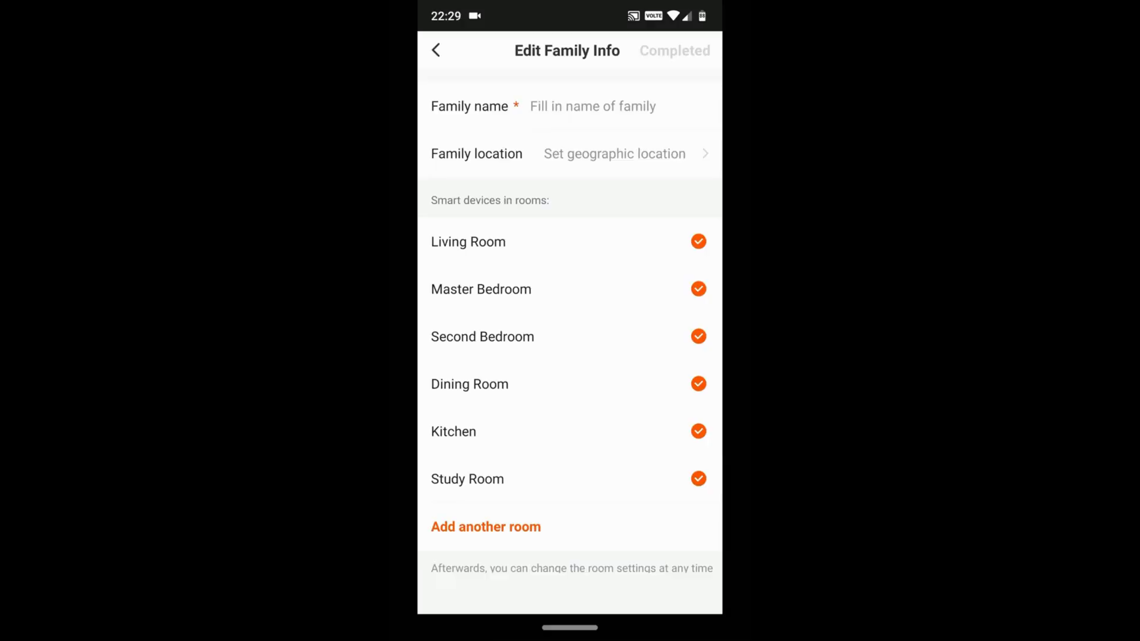
scroll("up", 3)
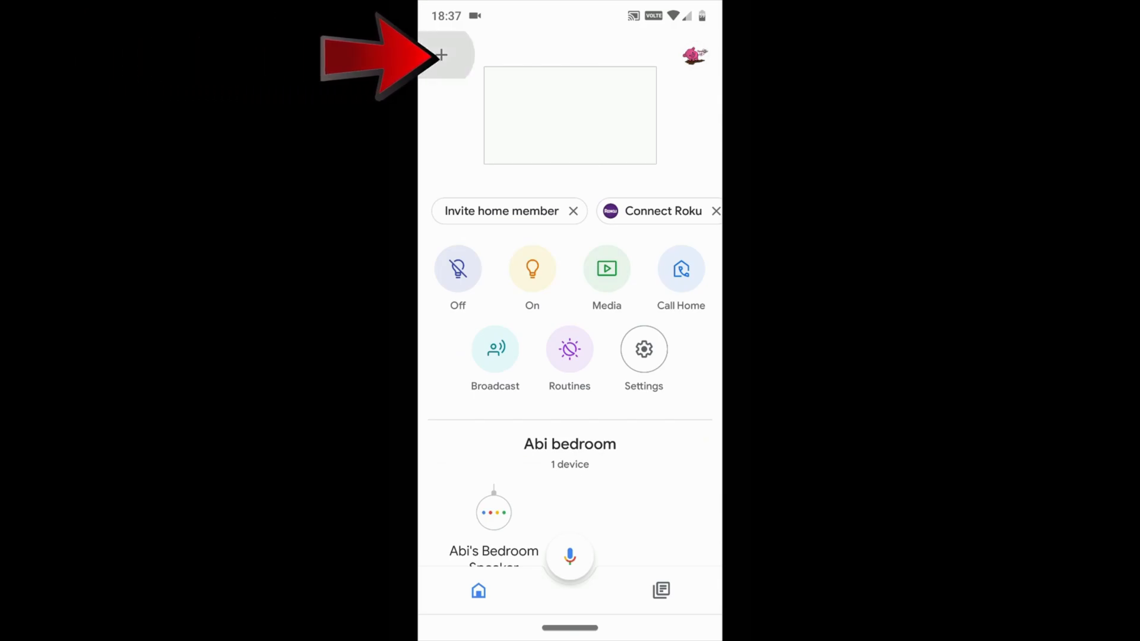
Step: Start Set up device in Google Home for the selected home so it searches for devices
left_click(440, 55)
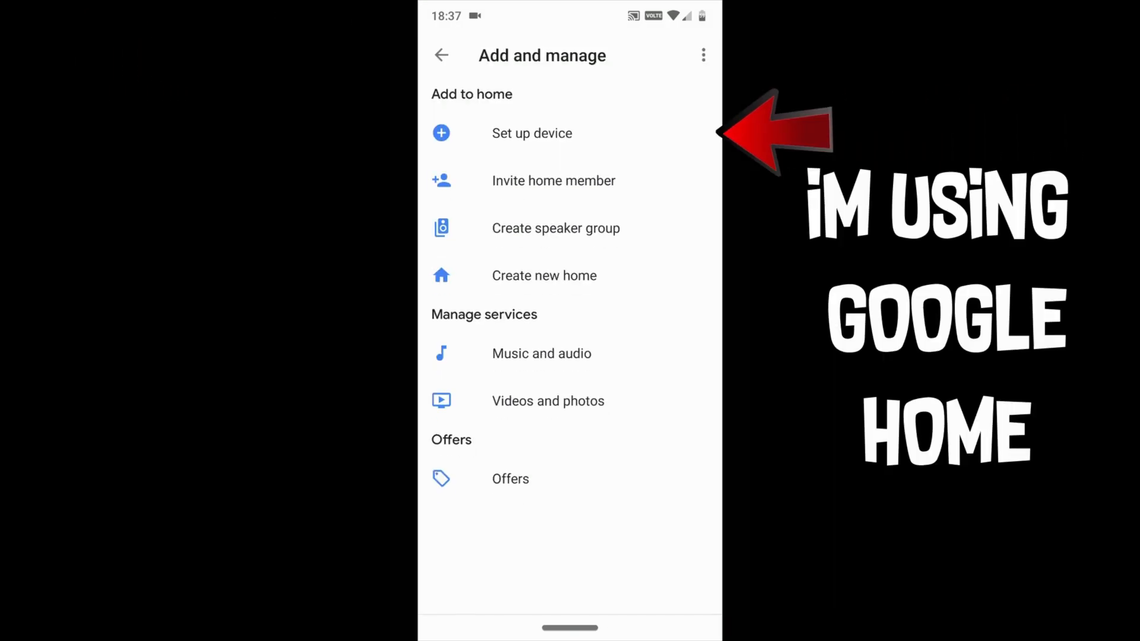
left_click(532, 133)
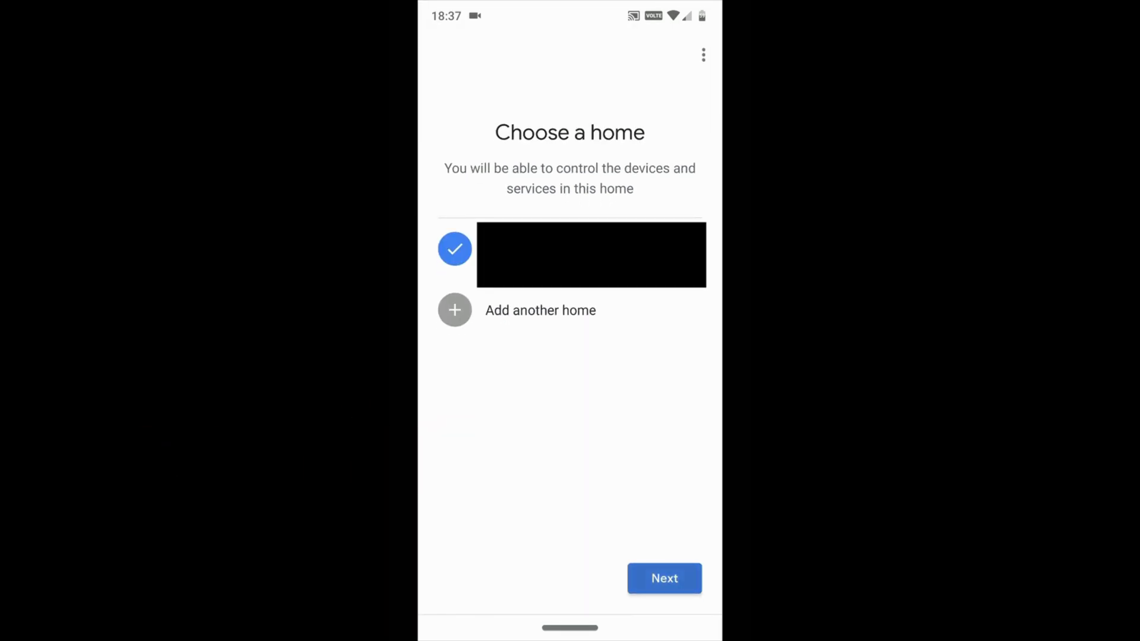
left_click(663, 578)
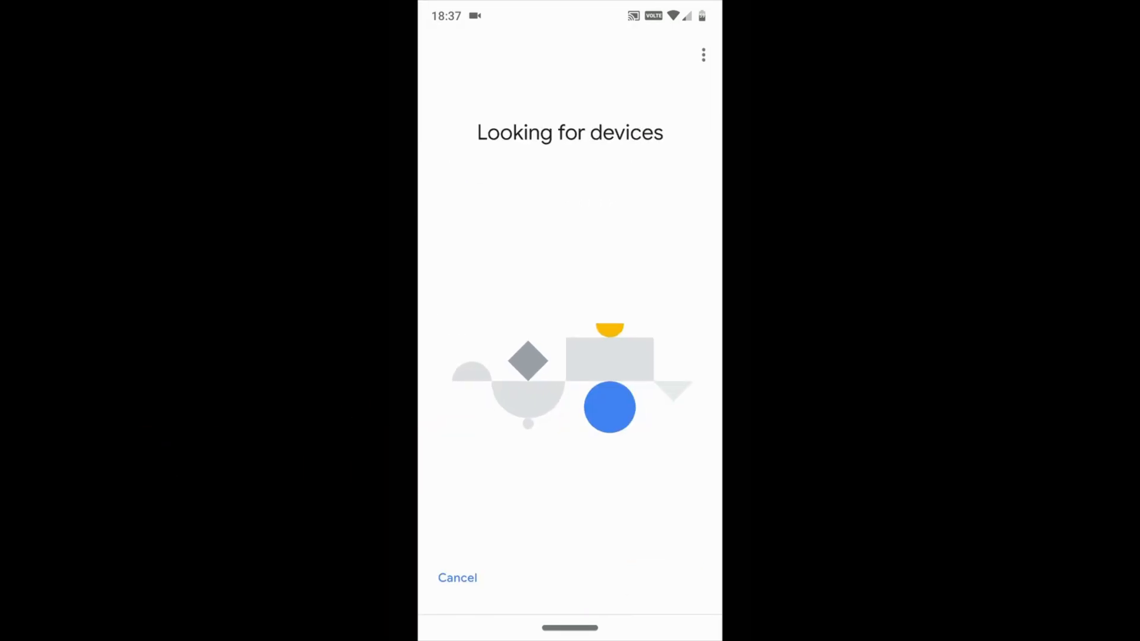